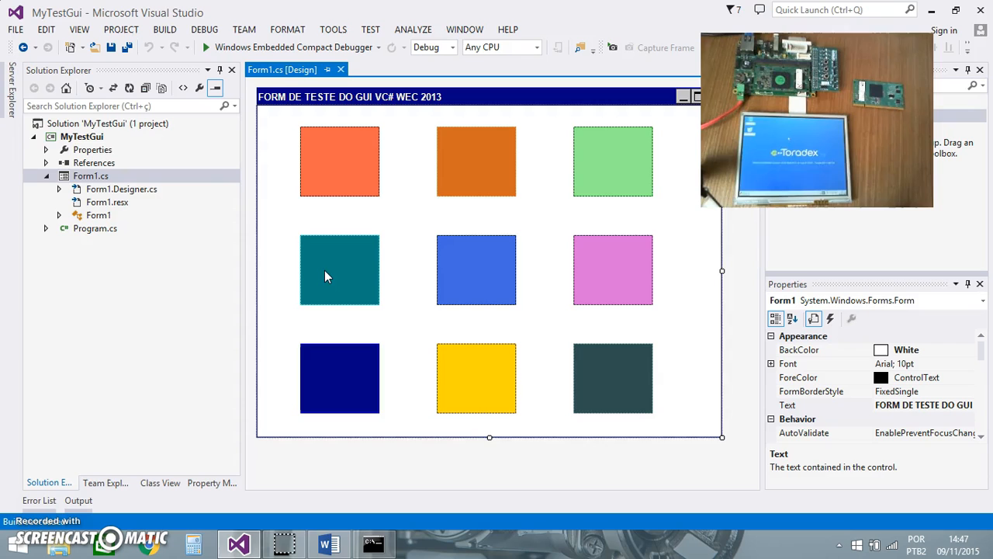
Bring Command Prompt forward and run ping 192.168.1.2, receiving all four replies
{"action": "left_click", "coordinate": [81, 137]}
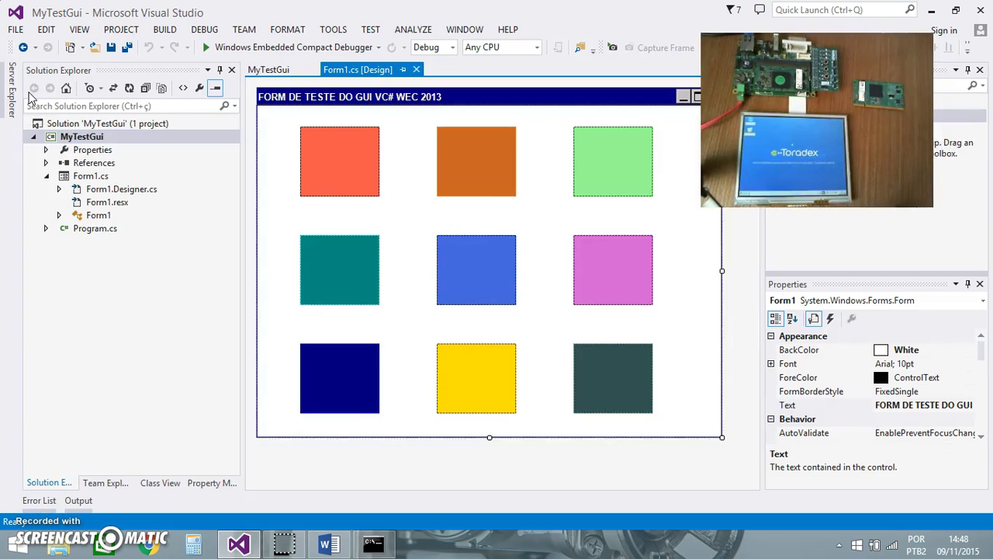
{"action": "mouse_move", "coordinate": [33, 87]}
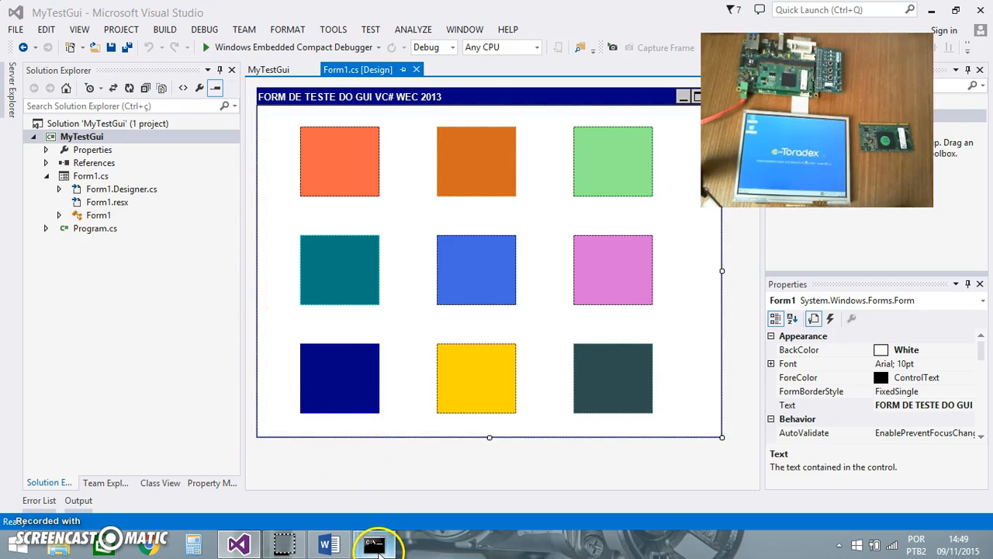
{"action": "left_click", "coordinate": [376, 543]}
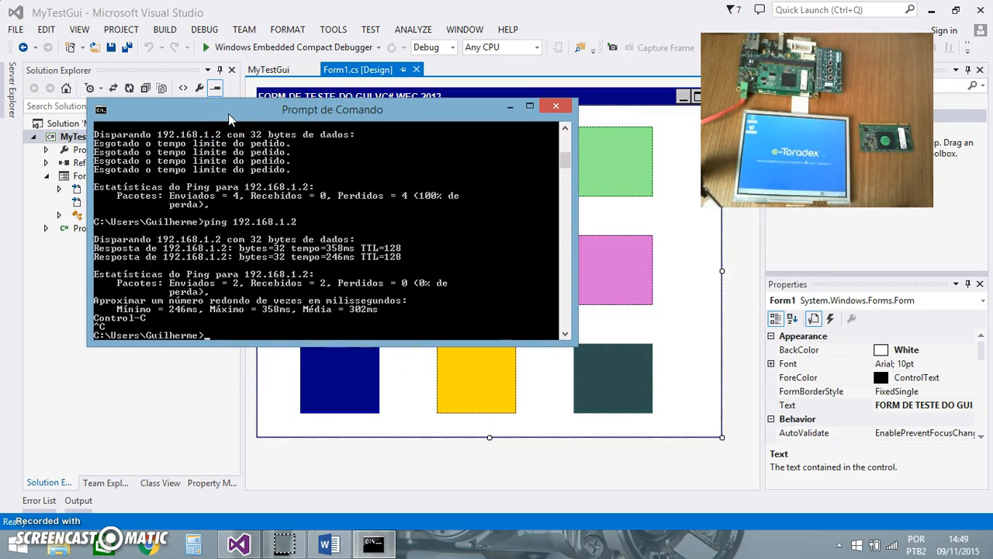
{"action": "type", "text": "ping 1"}
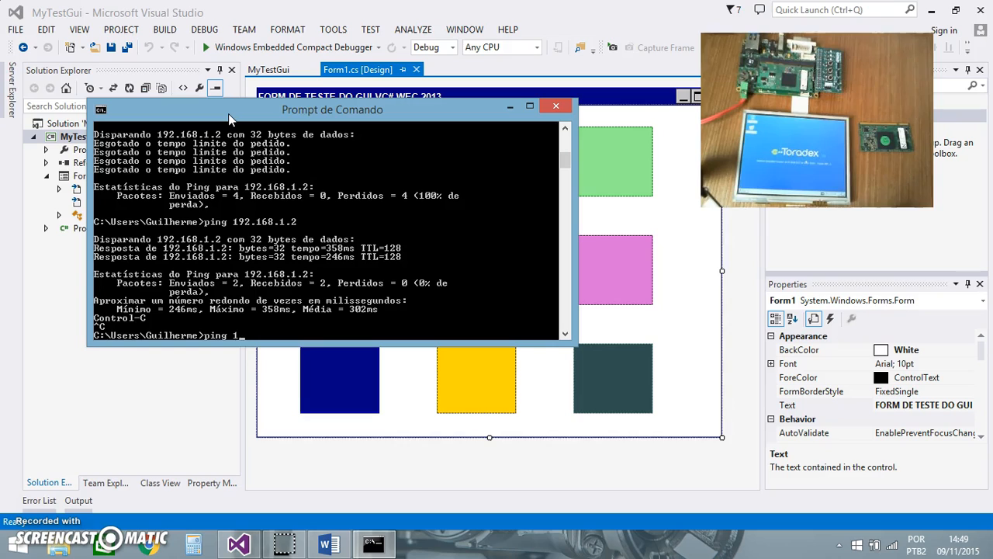
{"action": "type", "text": "92.168."}
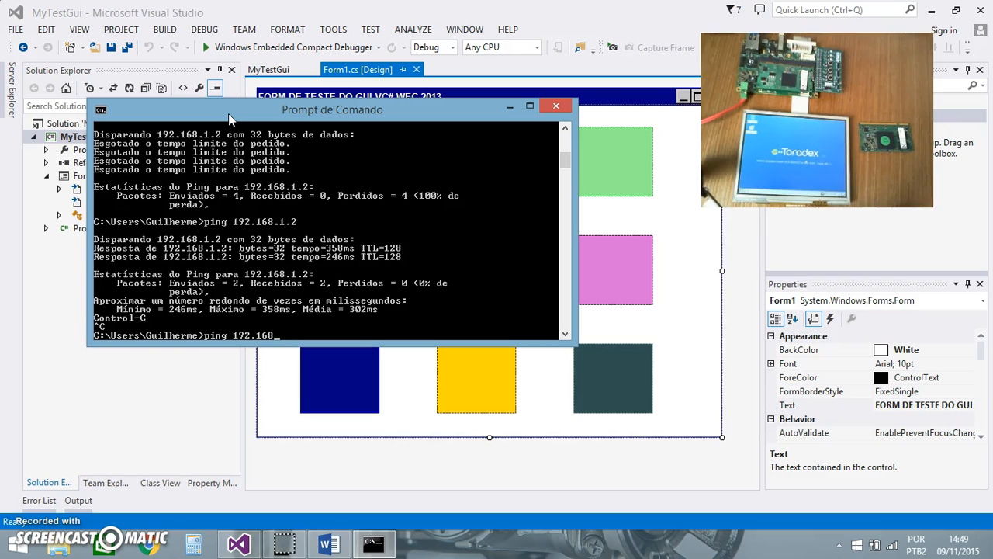
{"action": "type", "text": ".1."}
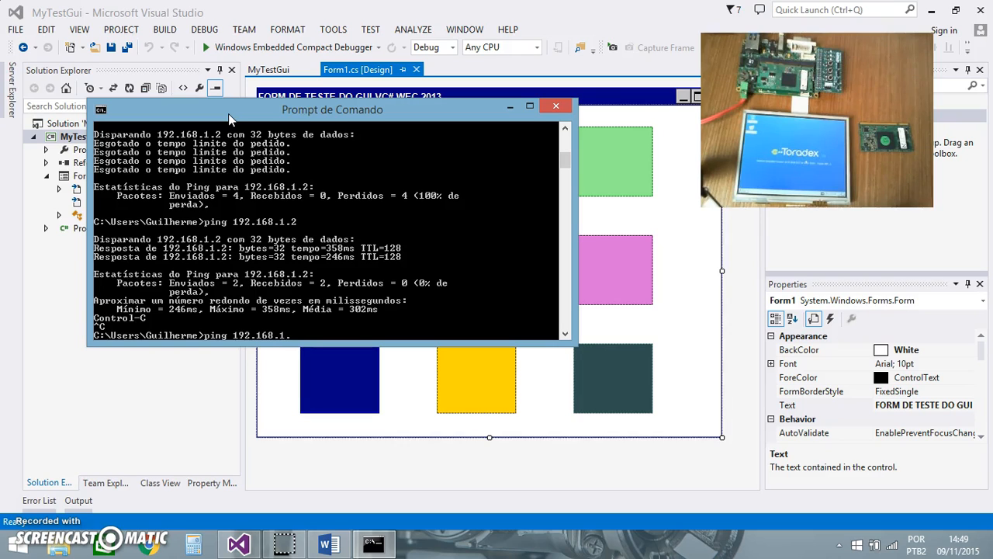
{"action": "type", "text": "2"}
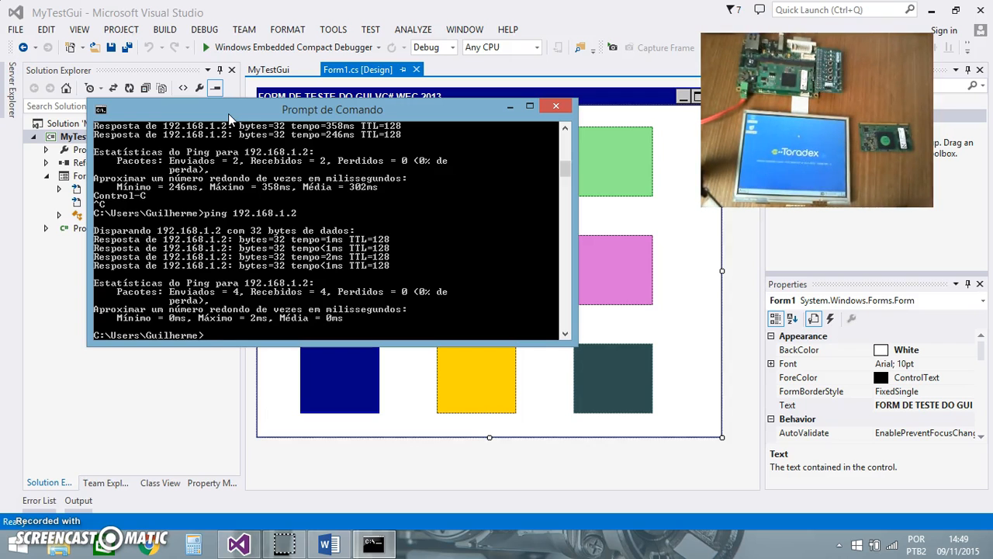
Return to Visual Studio's MyTestGui form designer showing the nine colored squares
{"action": "left_click", "coordinate": [556, 105]}
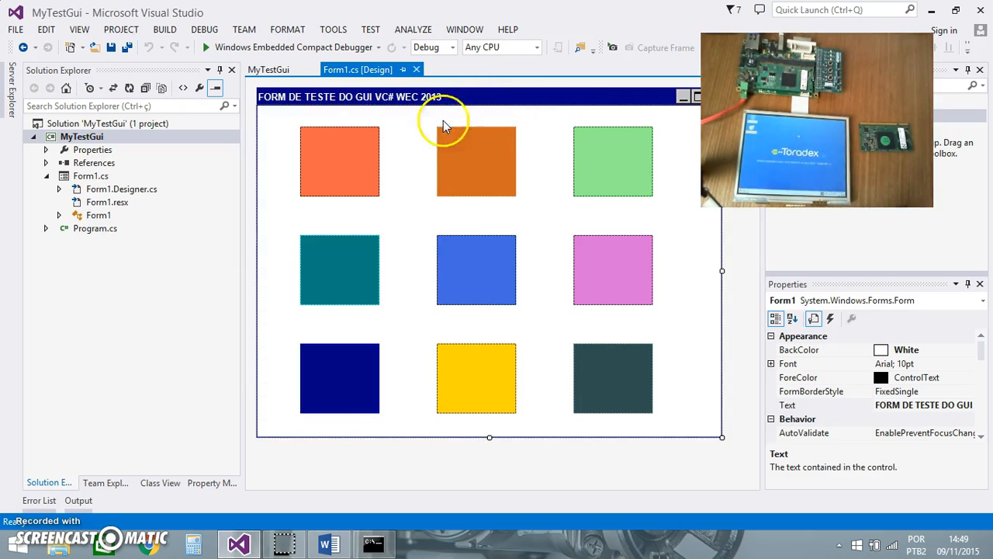
{"action": "mouse_move", "coordinate": [304, 121]}
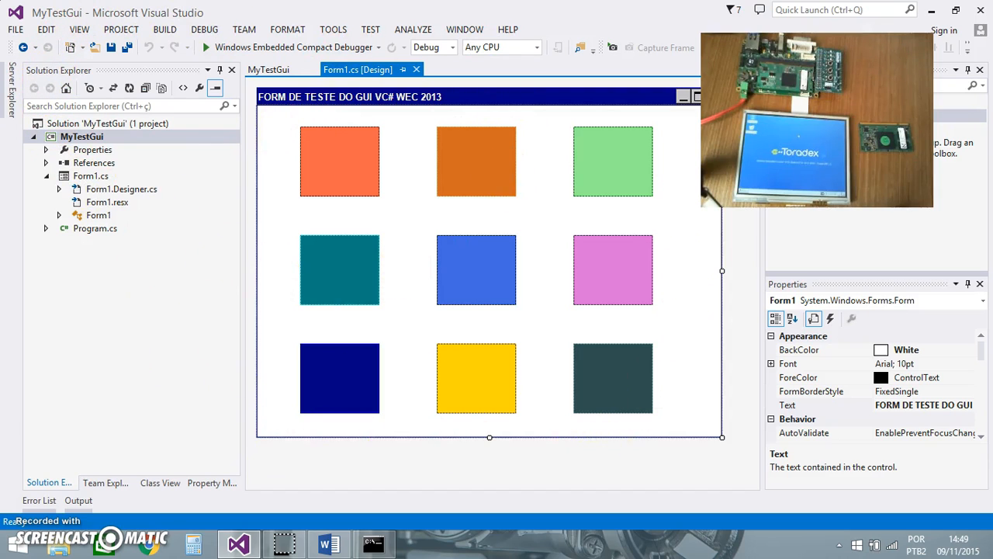
{"action": "mouse_move", "coordinate": [273, 56]}
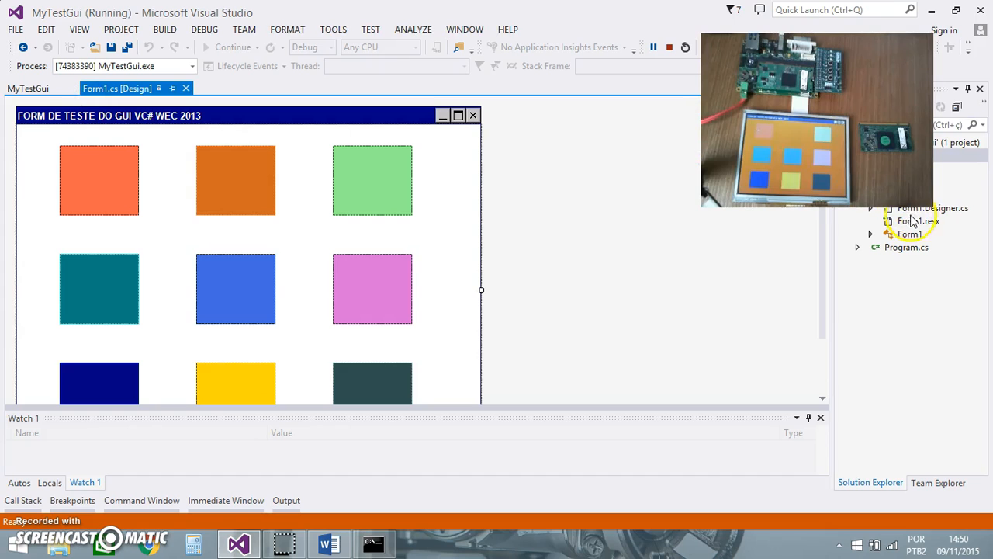
Open Program.cs and expand Form1.Designer.cs to list Form1's members and nine panel handlers
{"action": "left_click", "coordinate": [111, 183]}
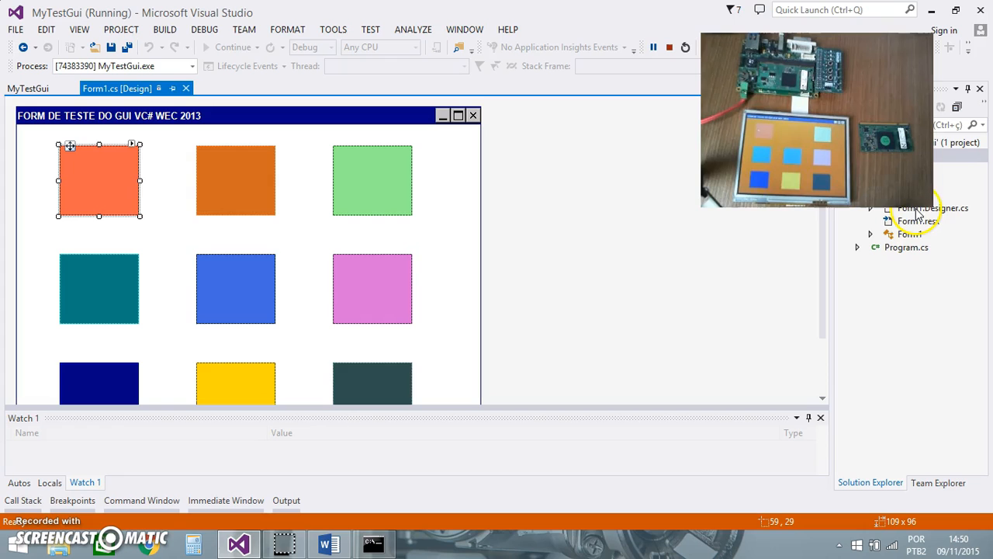
{"action": "double_click", "coordinate": [906, 247]}
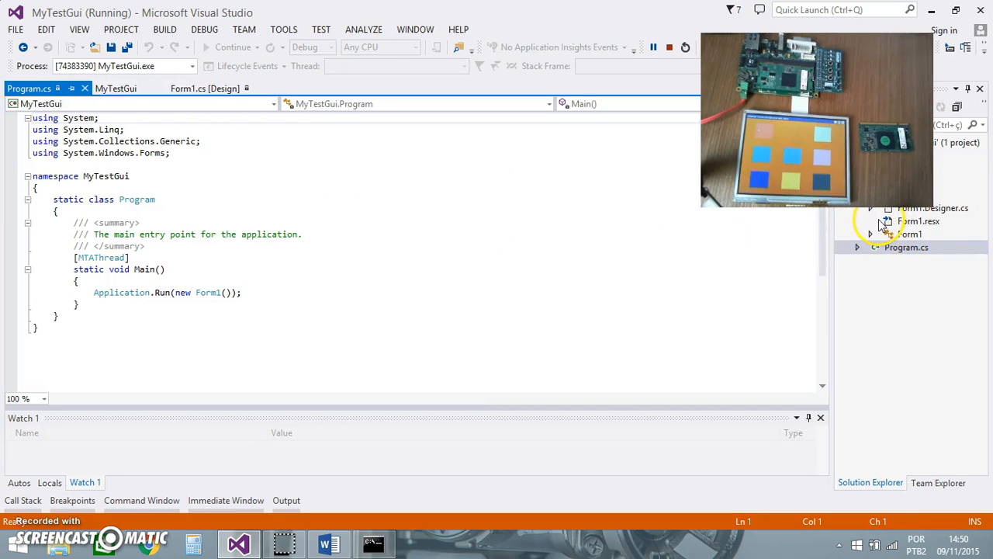
{"action": "left_click", "coordinate": [906, 261]}
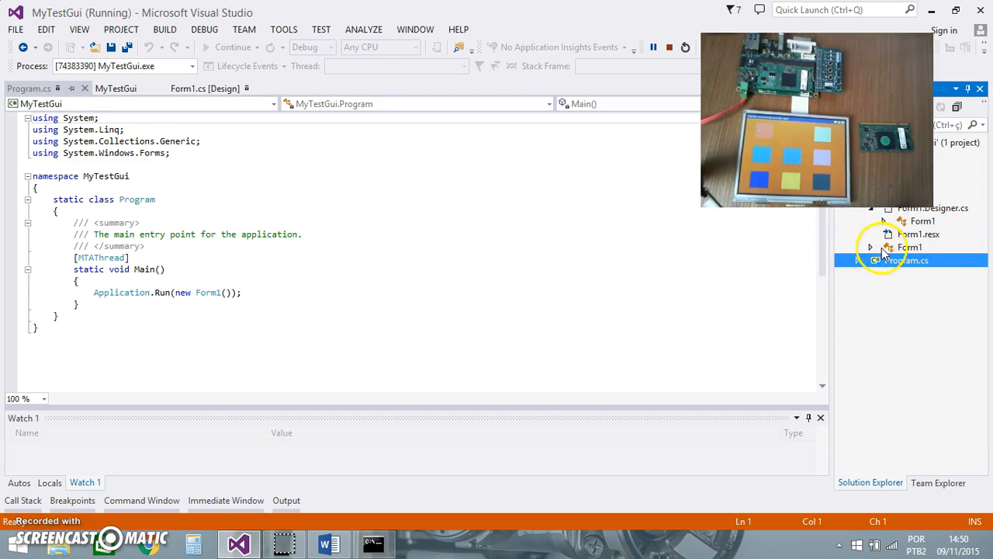
{"action": "left_click", "coordinate": [870, 246]}
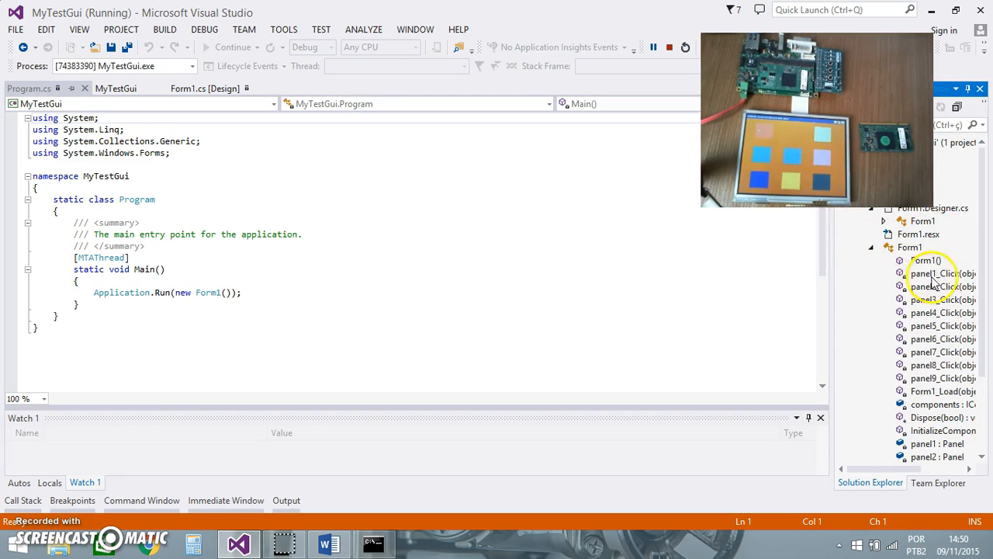
Open panel1_Click, hit its breakpoint on tapping panel 1, then continue execution
{"action": "double_click", "coordinate": [934, 273]}
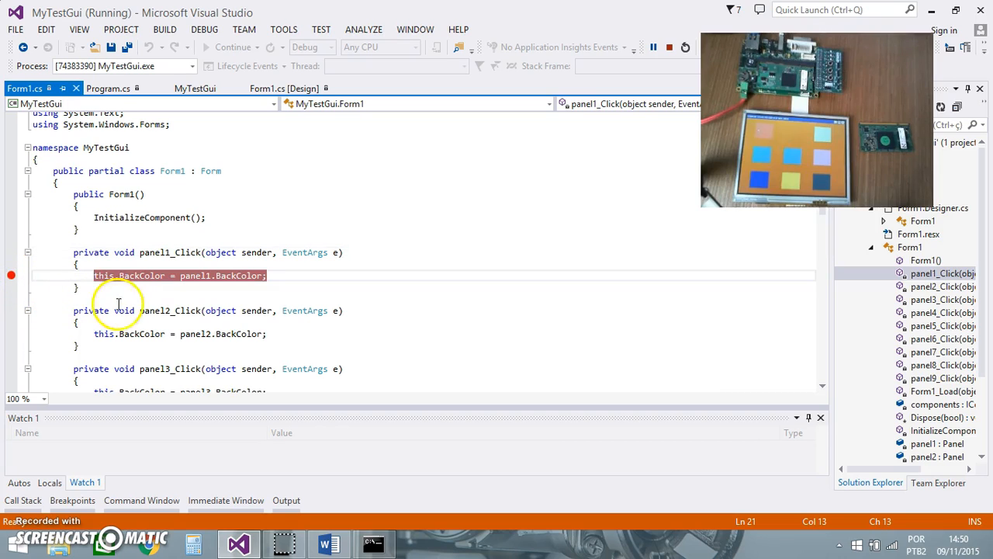
{"action": "mouse_move", "coordinate": [124, 310]}
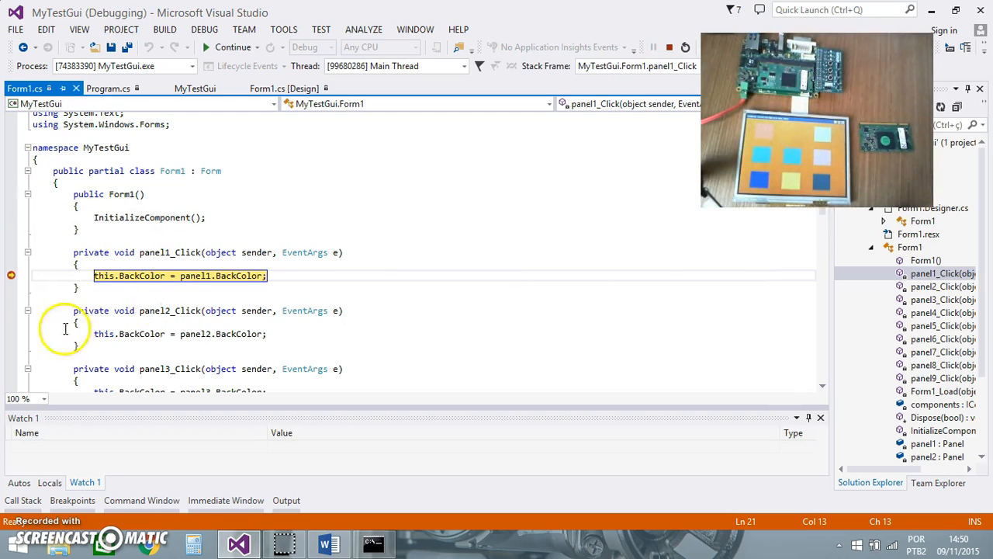
{"action": "mouse_move", "coordinate": [254, 70]}
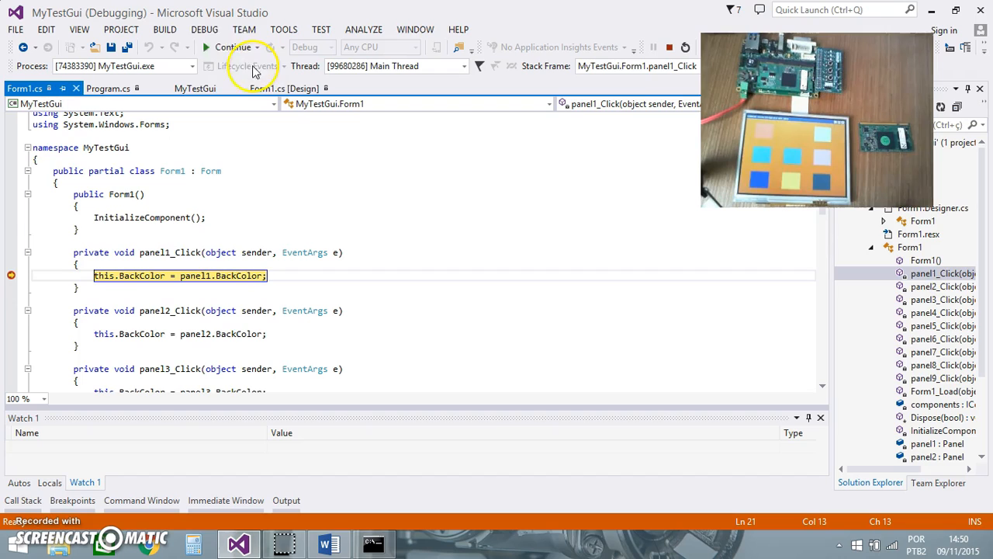
{"action": "left_click", "coordinate": [226, 46]}
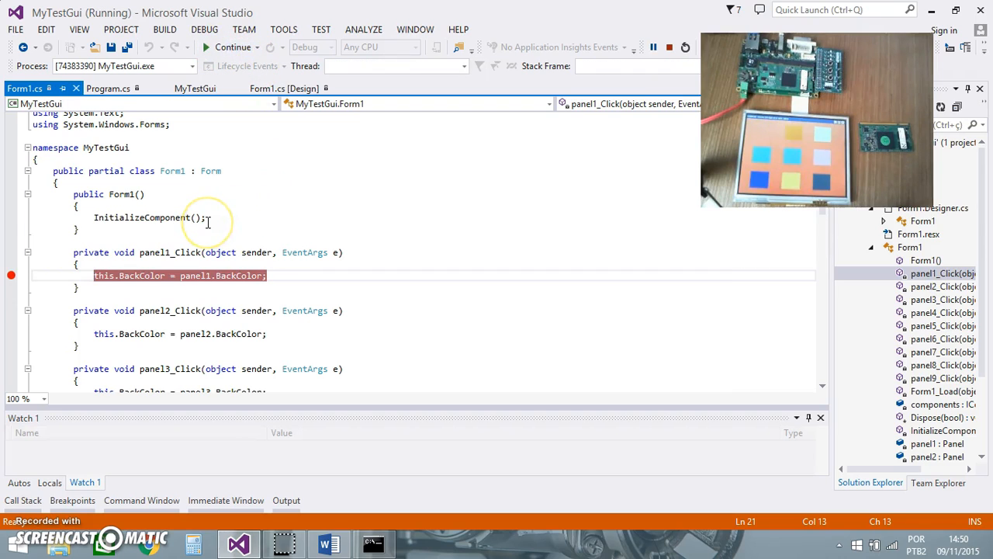